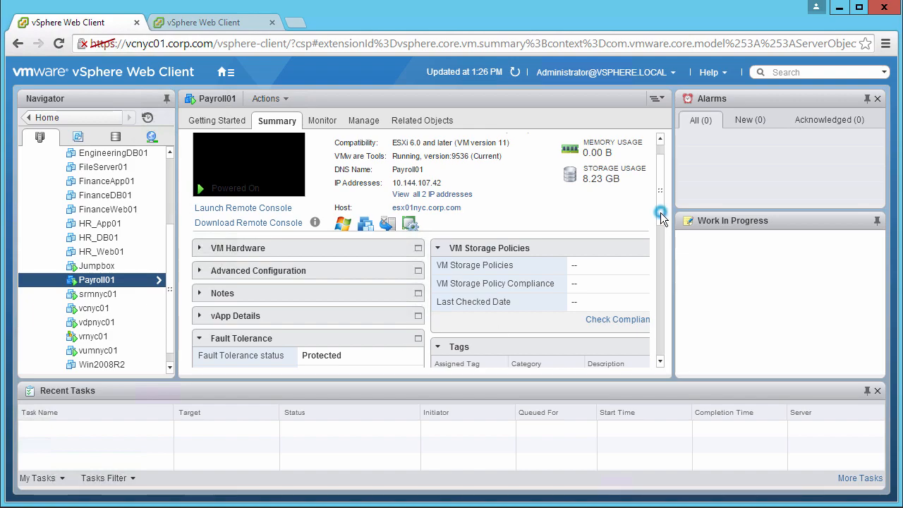
Scroll Payroll01's Summary down to the Fault Tolerance panel showing Protected status and secondary on esx02nyc.
scroll("down", 3)
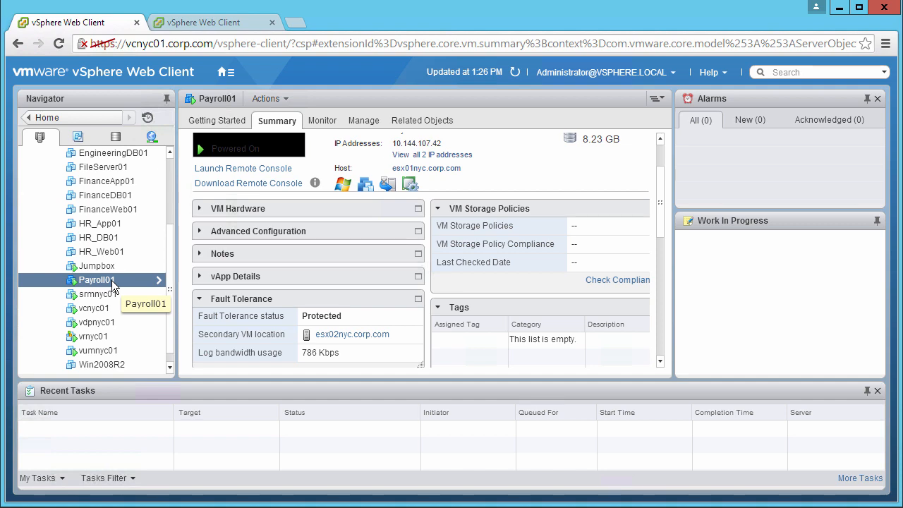
Bring up Payroll01's Fault Tolerance actions from the Navigator, listing Test Failover and Test Restart Secondary.
right_click(94, 280)
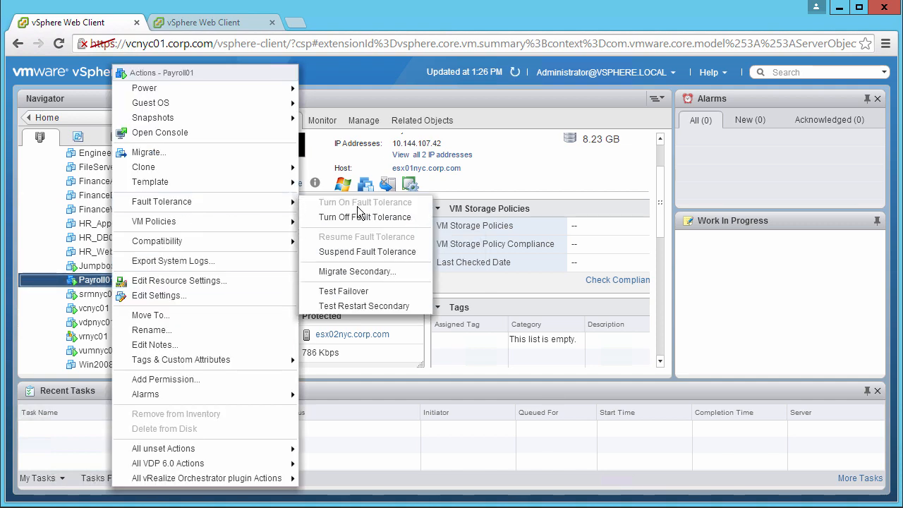
mouse_move(345, 290)
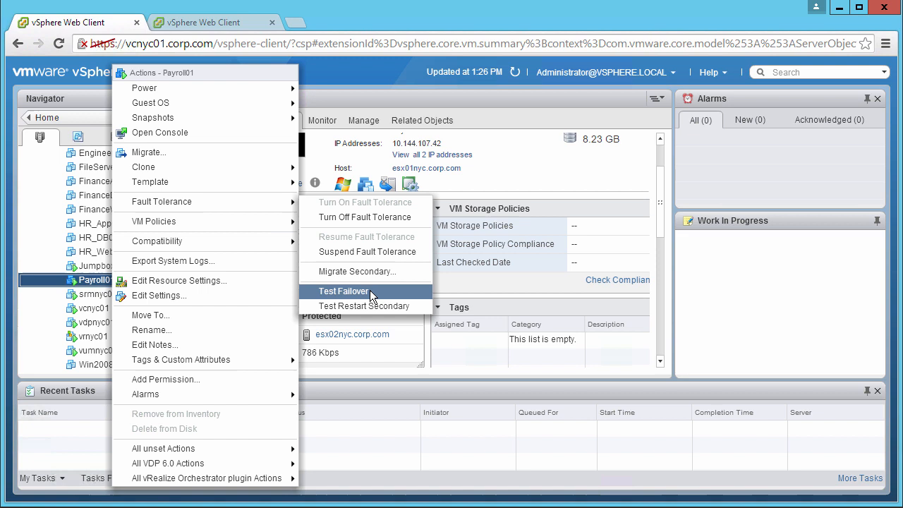
mouse_move(372, 310)
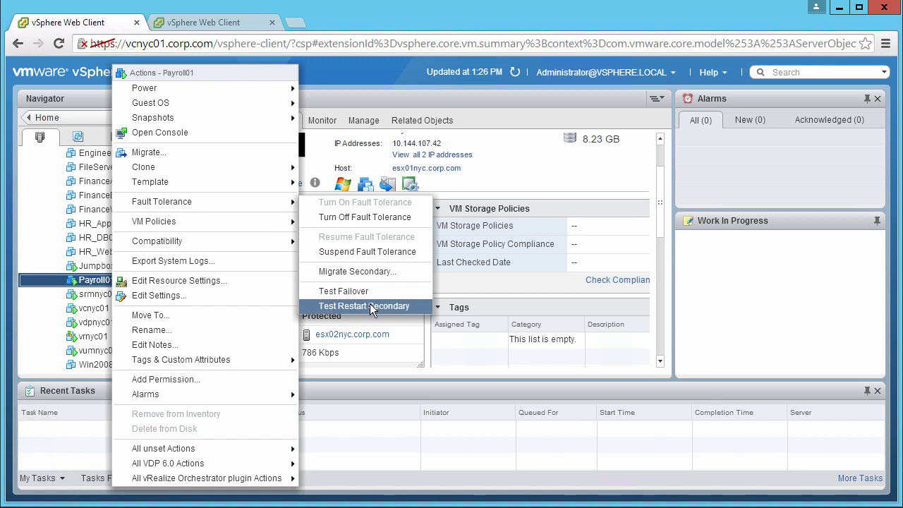